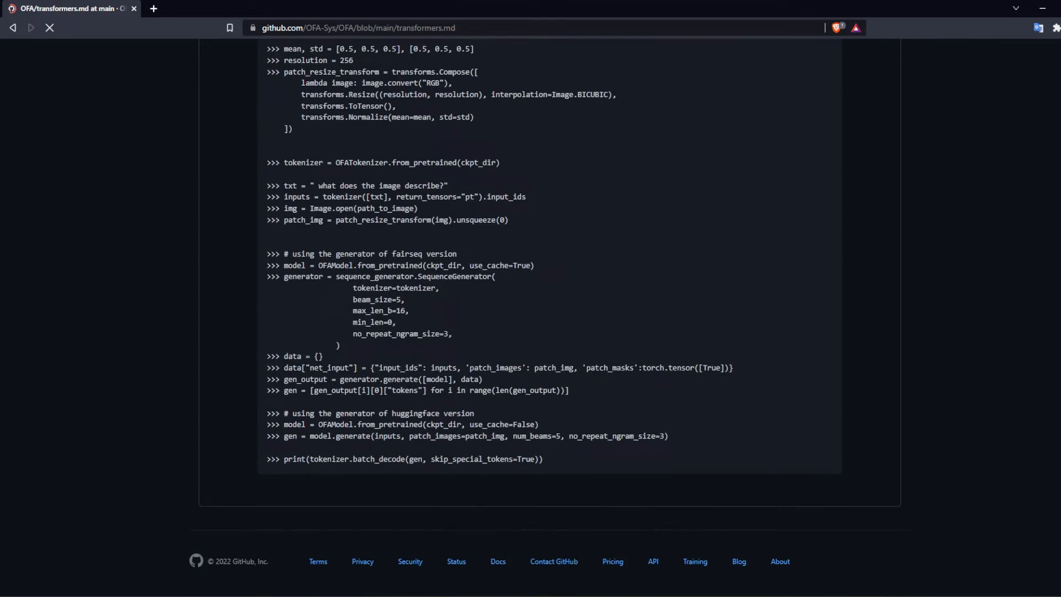
Switch to the ESP32 OV2640 web server tab at 192.168.86.38 showing the live 640x480 stream.
left_click(197, 8)
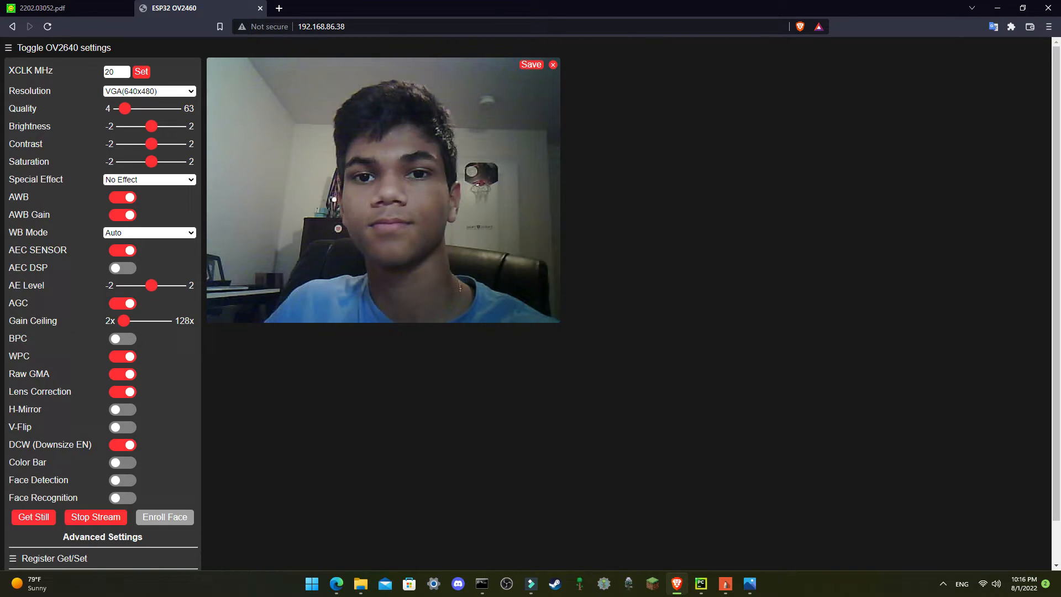